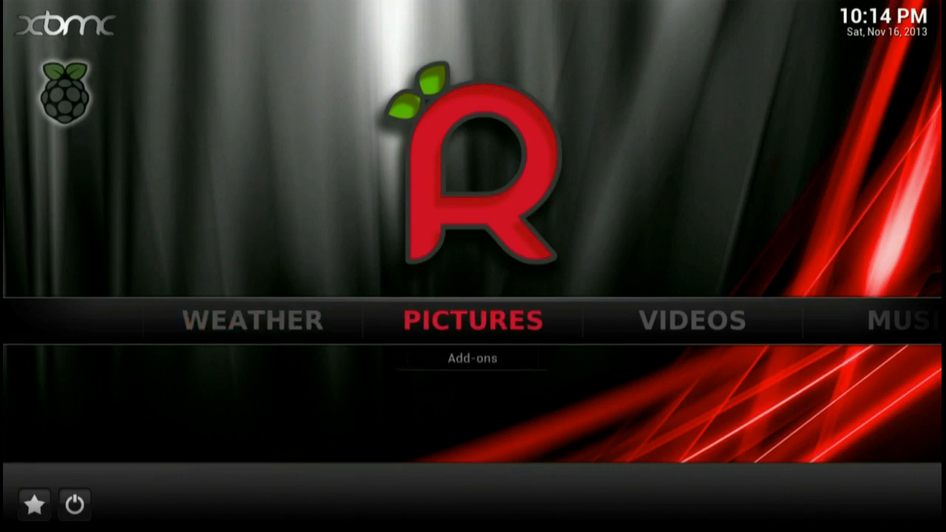
Browse the Jyllands-Posten foto picture add-on, then view the system summary showing IP 192.168.1.10
click(473, 357)
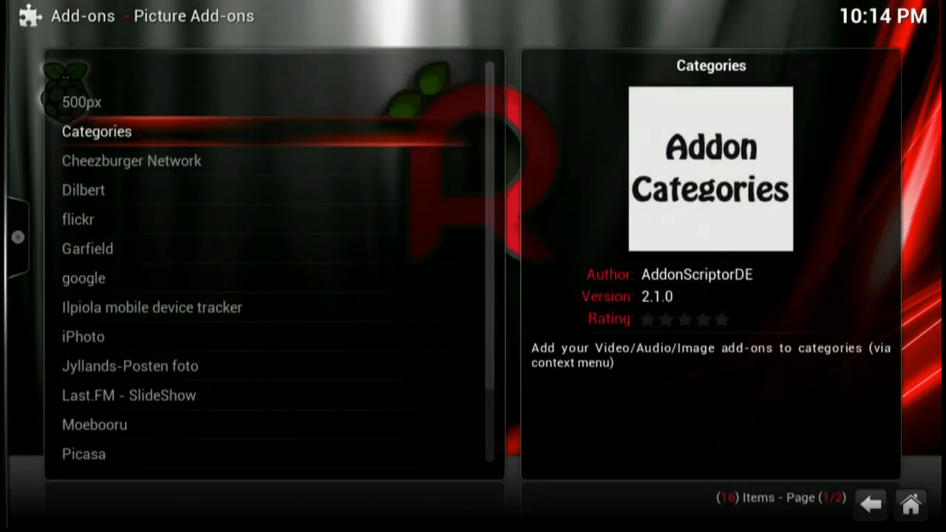
click(131, 366)
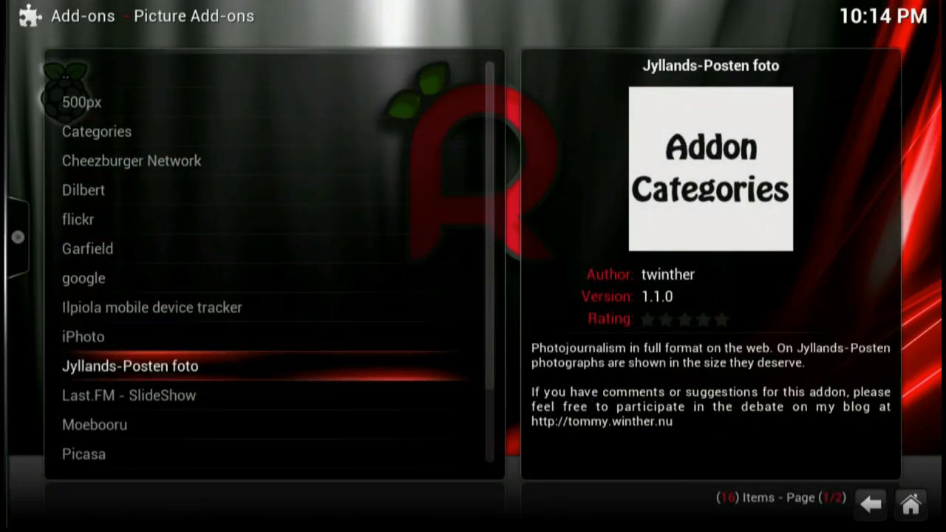
scroll(down, 3)
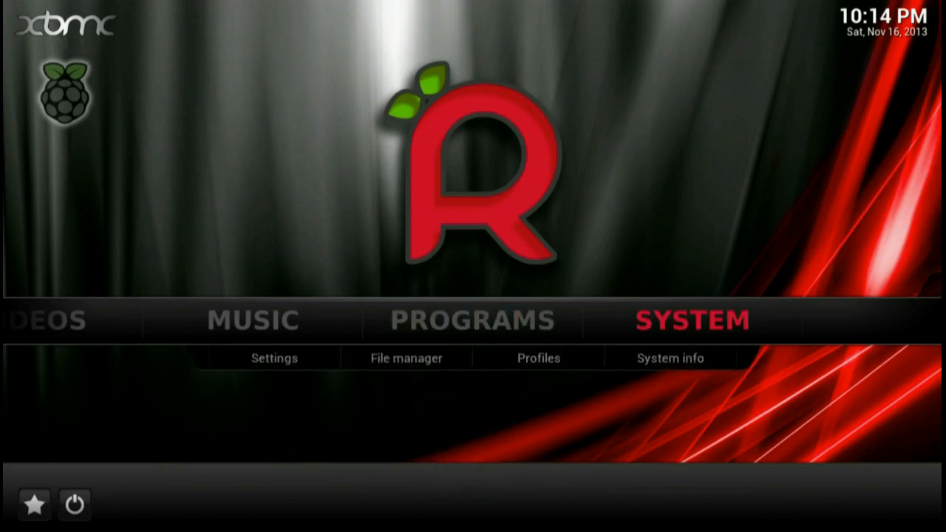
mouse_move(274, 358)
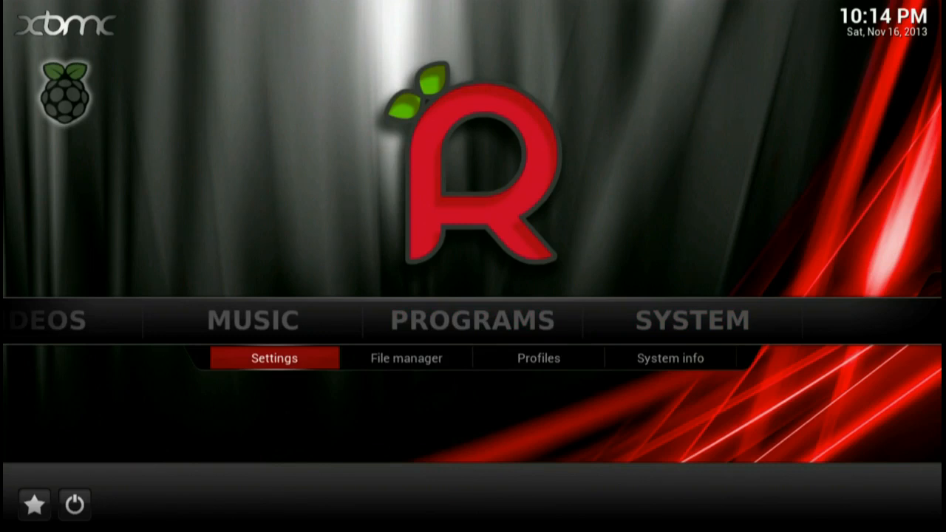
click(670, 358)
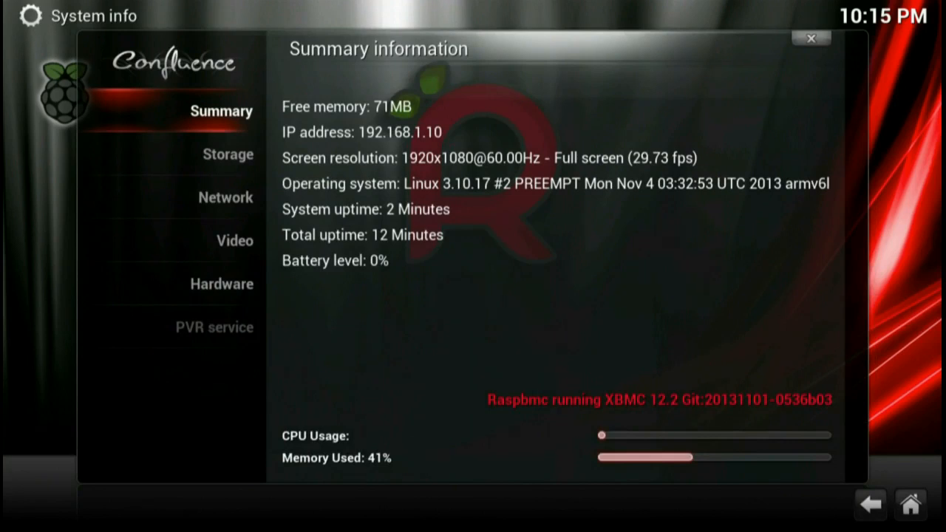
click(810, 38)
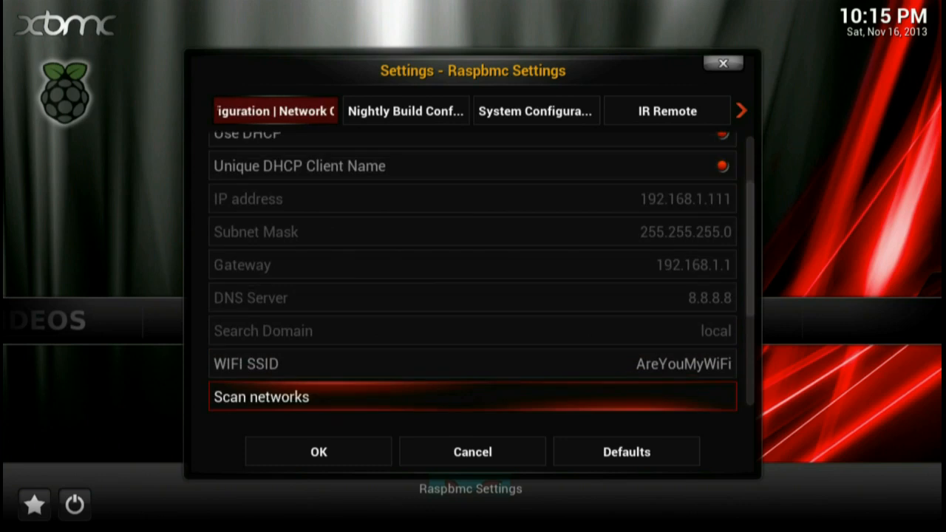
Scan for wireless networks and review the AreYouMyWiFi WPA/WPA2 settings in Raspbmc network configuration
key(up)
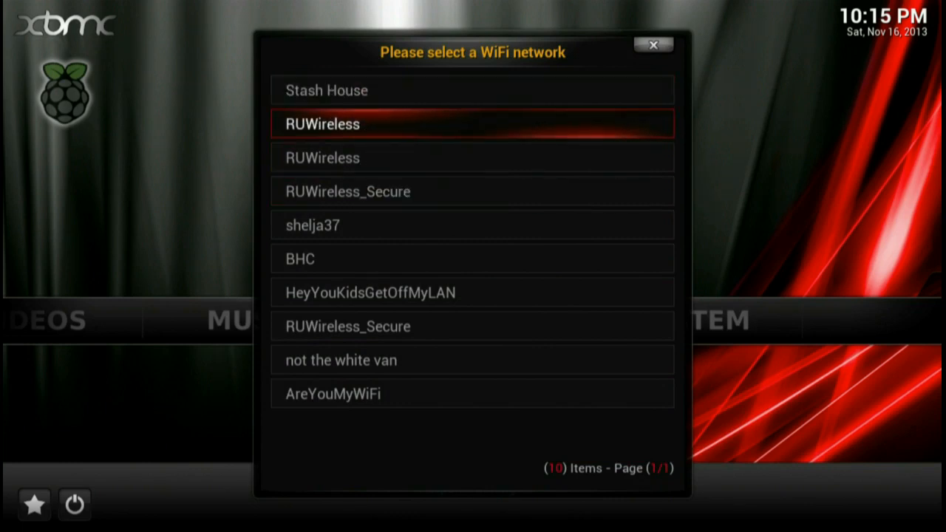
click(654, 45)
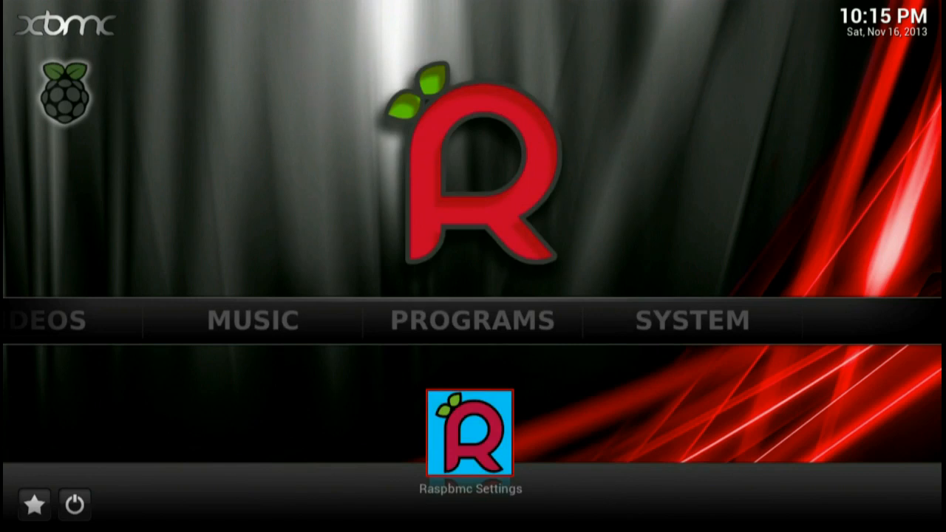
click(472, 319)
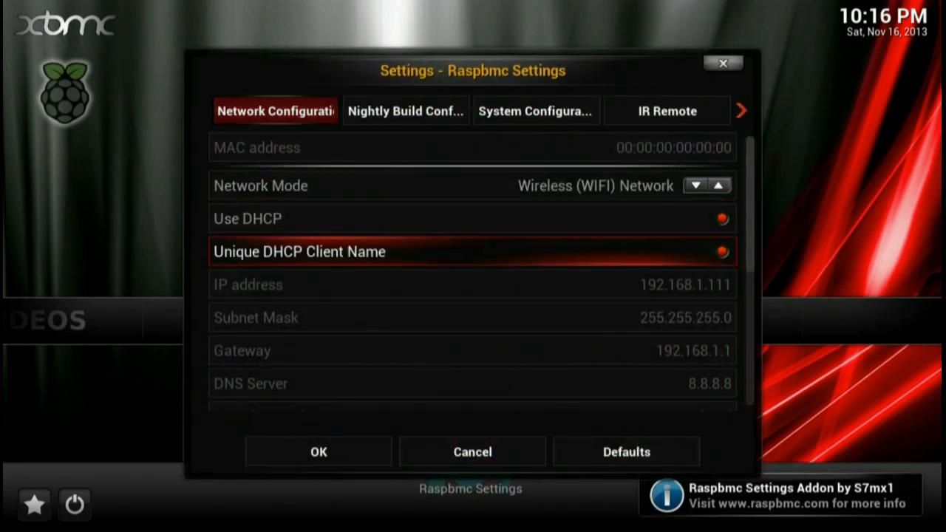
scroll(down, 3)
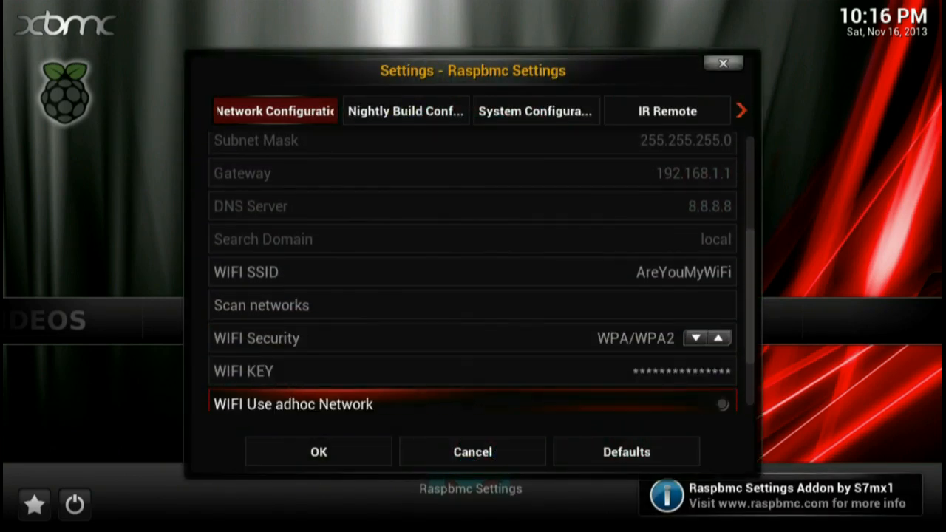
scroll(down, 3)
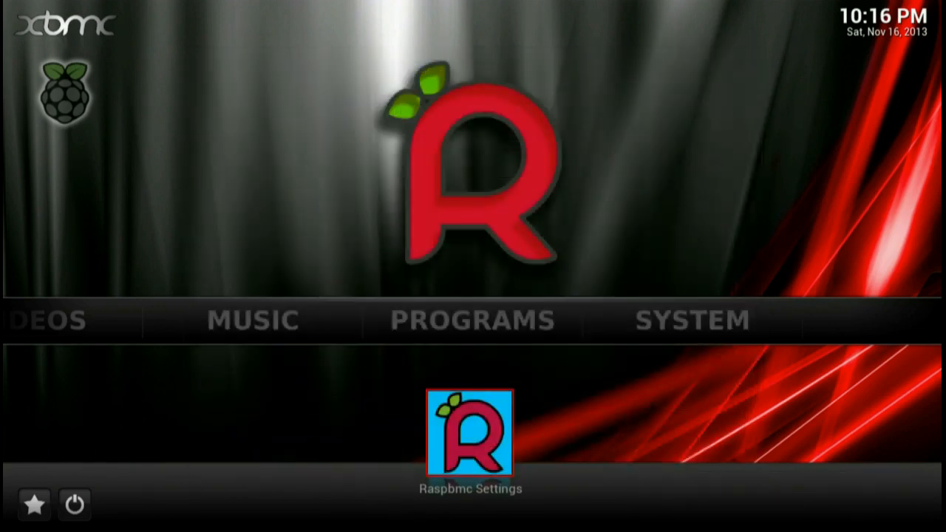
Go to System > Settings on the home menu and enter the Services category
click(473, 320)
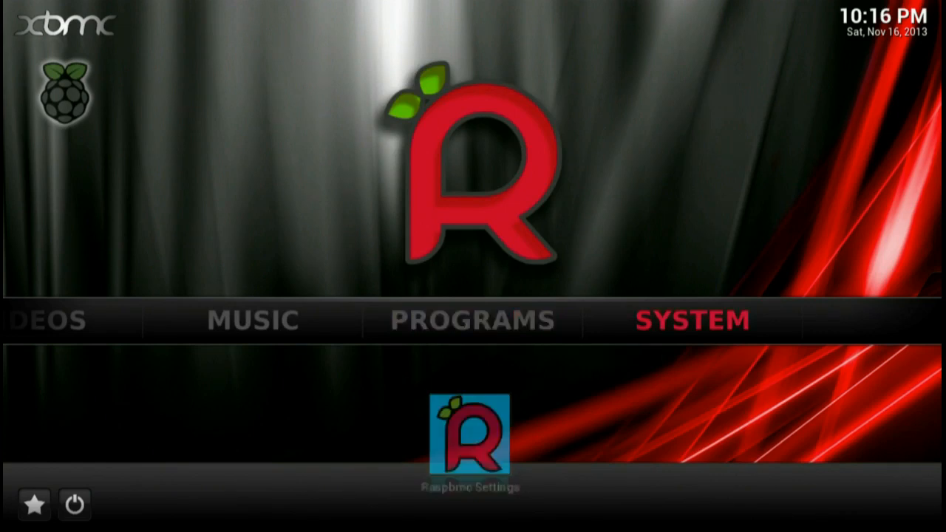
click(692, 319)
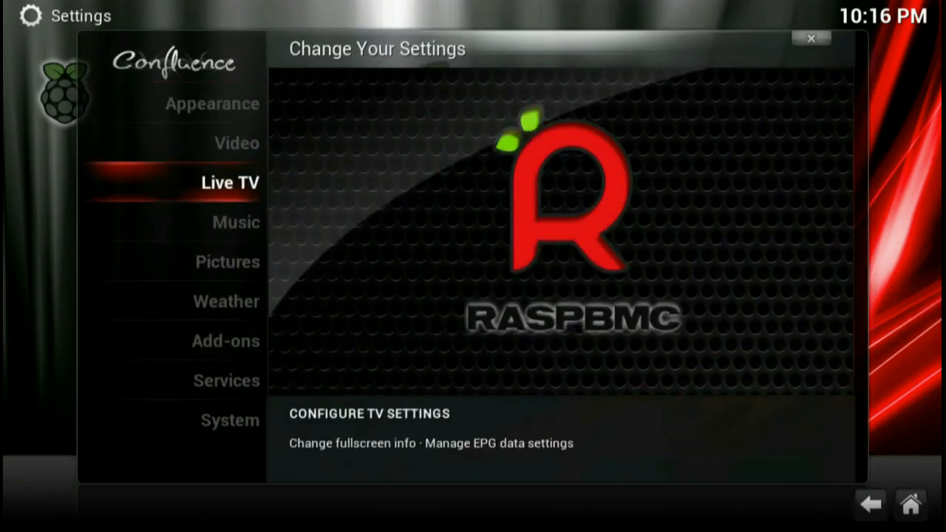
click(811, 38)
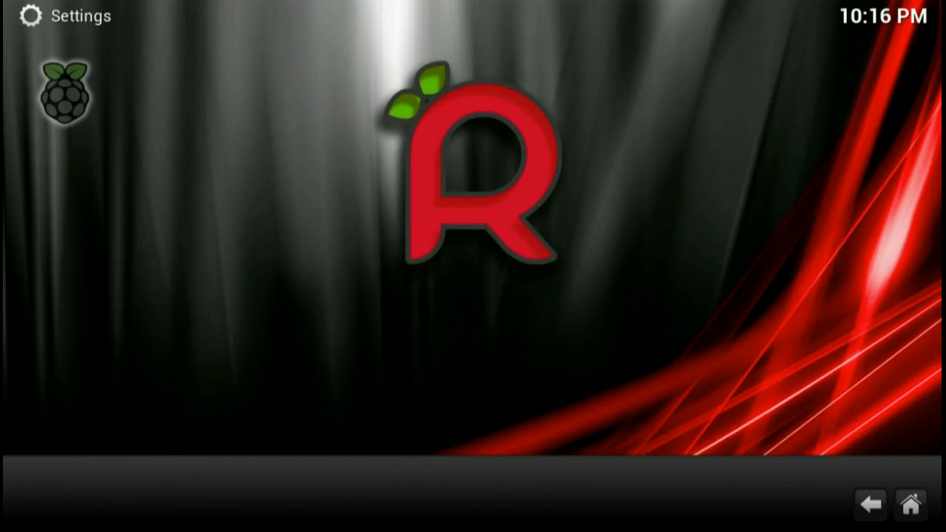
click(82, 15)
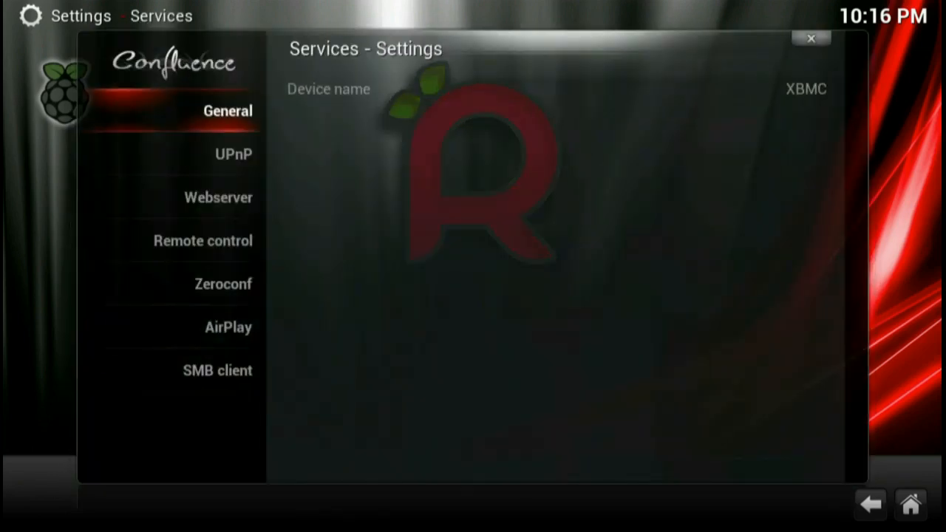
Review UPnP, enable HTTP control on port 80 and both remote control options, check Zeroconf
click(233, 153)
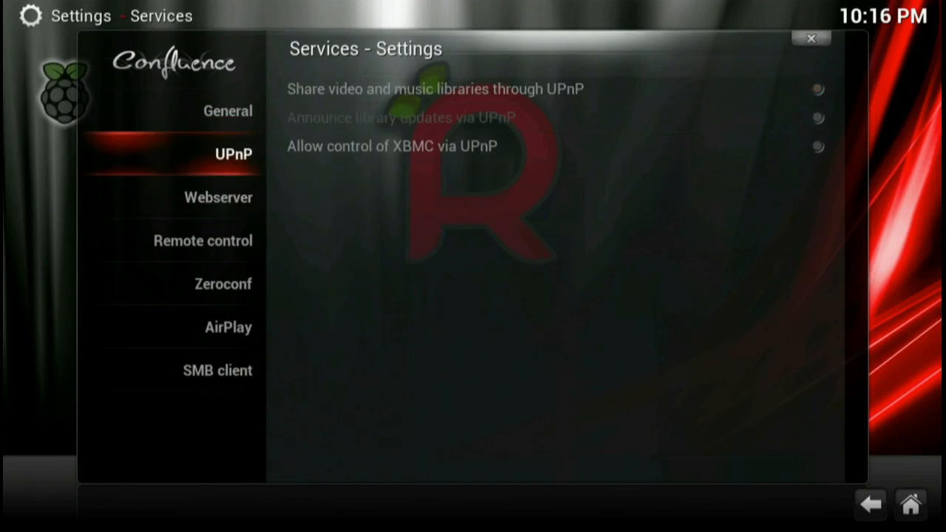
mouse_move(436, 89)
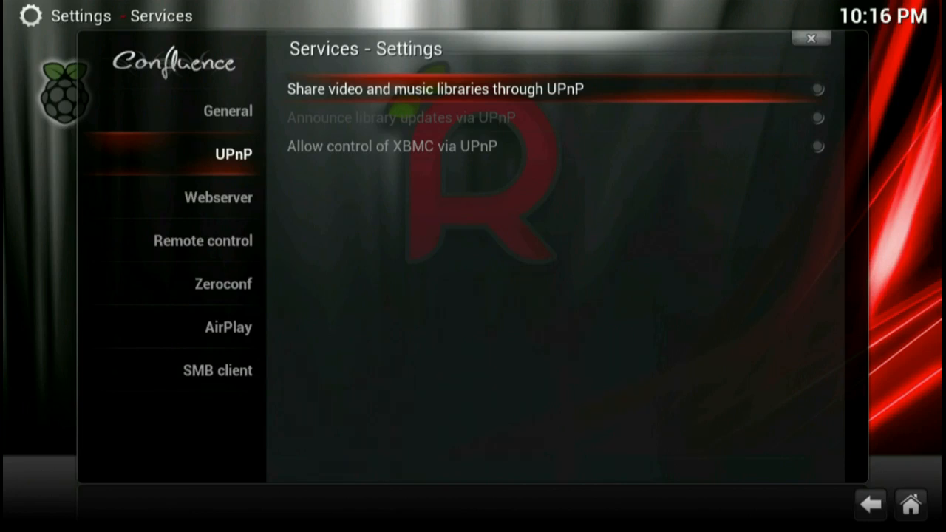
click(218, 197)
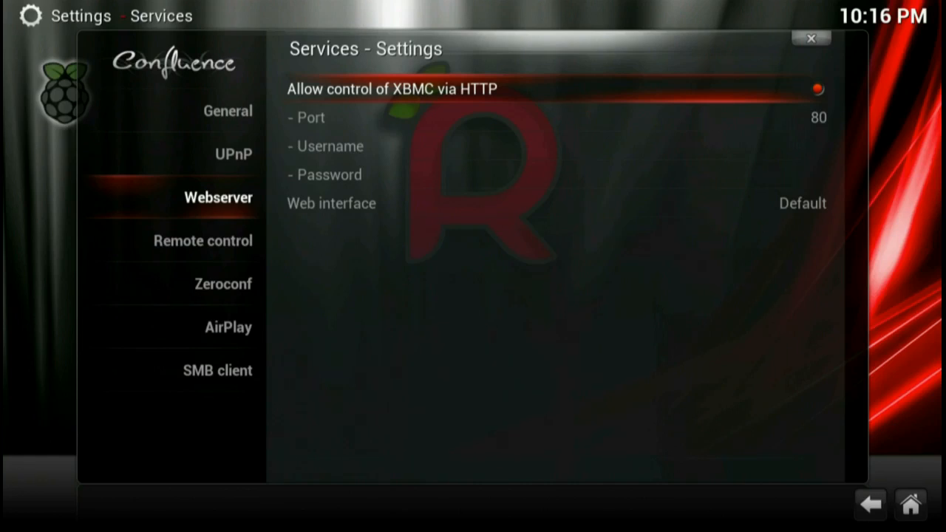
key(Down)
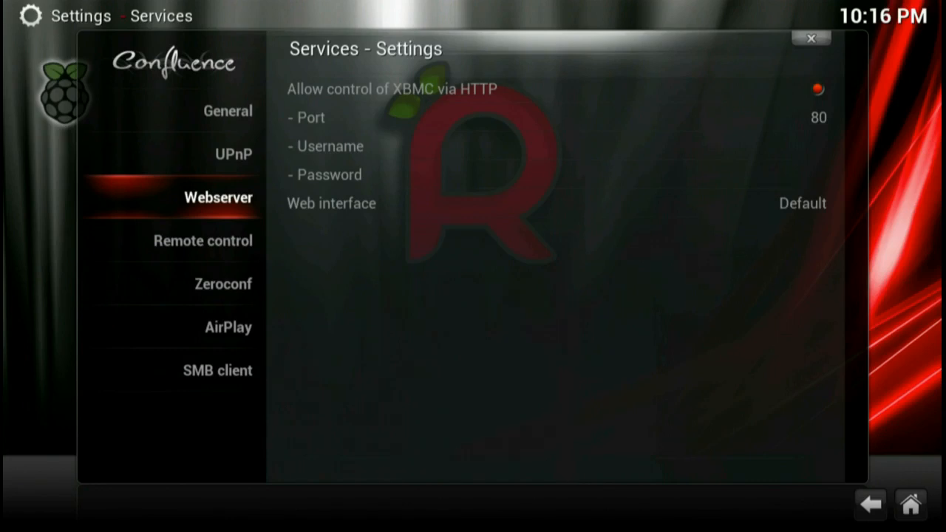
click(203, 240)
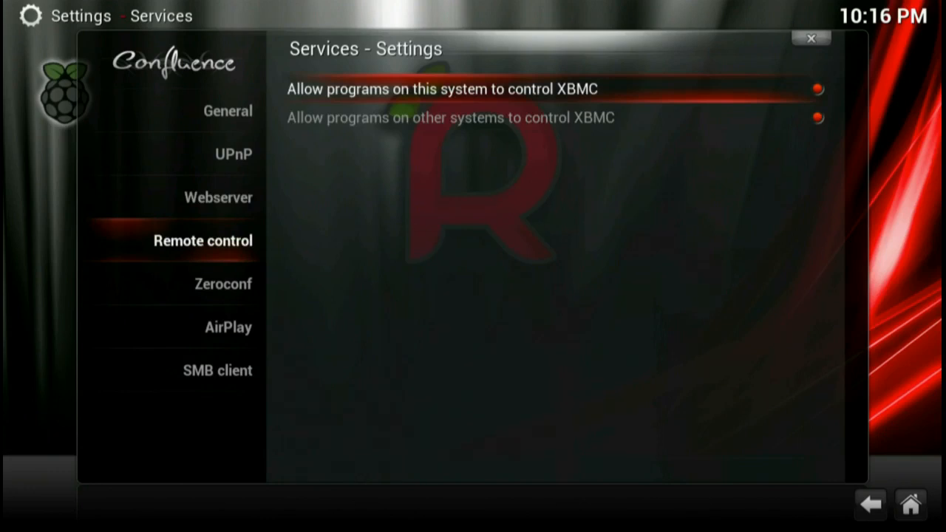
click(223, 284)
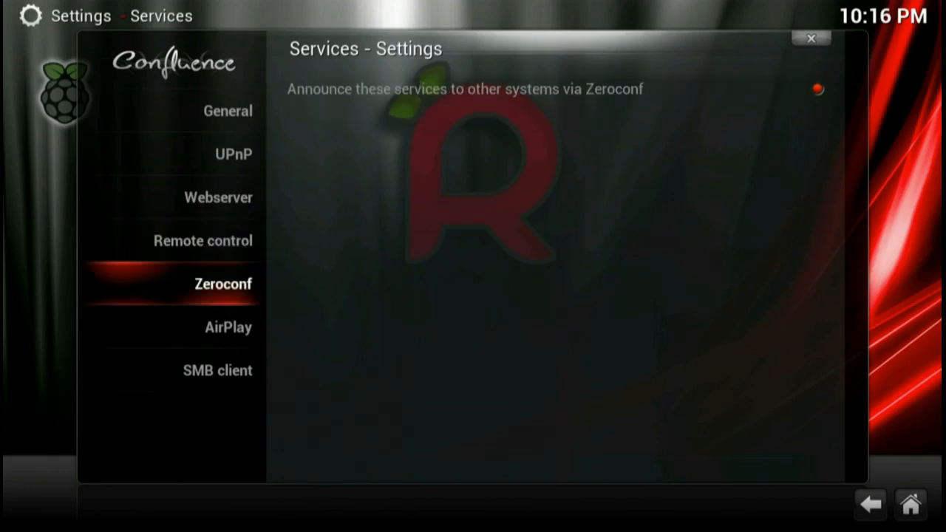
click(228, 327)
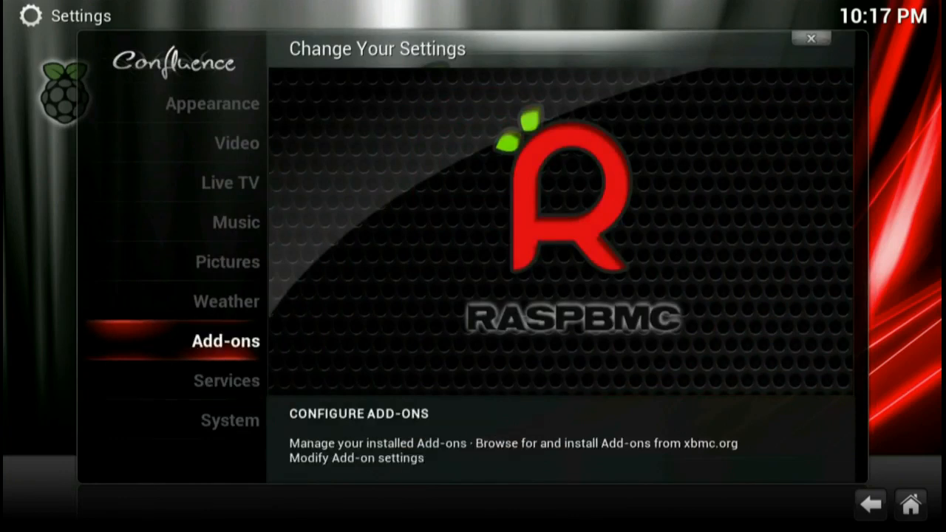
Browse the Video add-ons to the 4oD details, then go back to the home menu
click(811, 38)
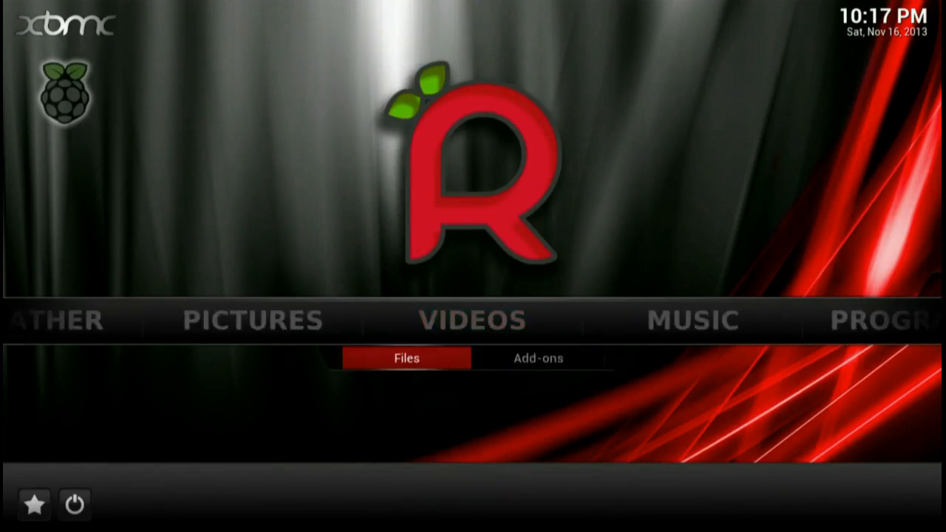
click(538, 358)
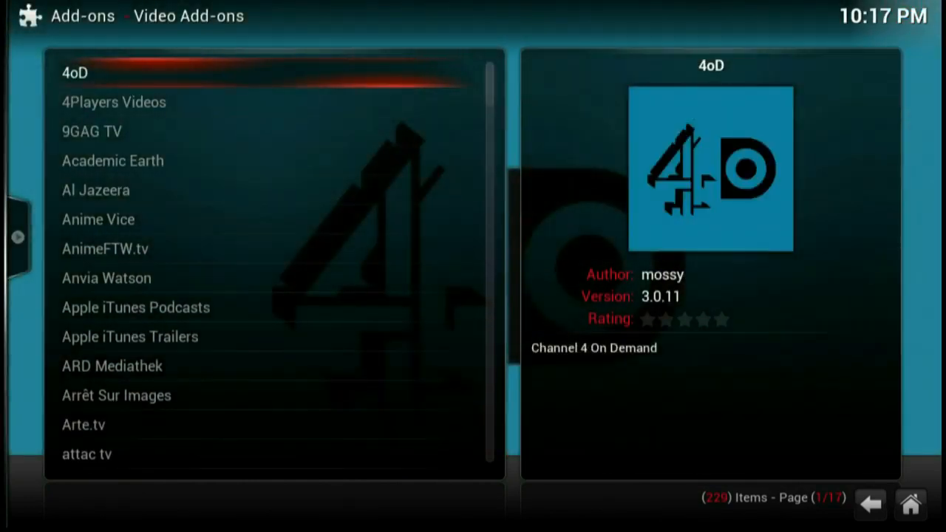
key(End)
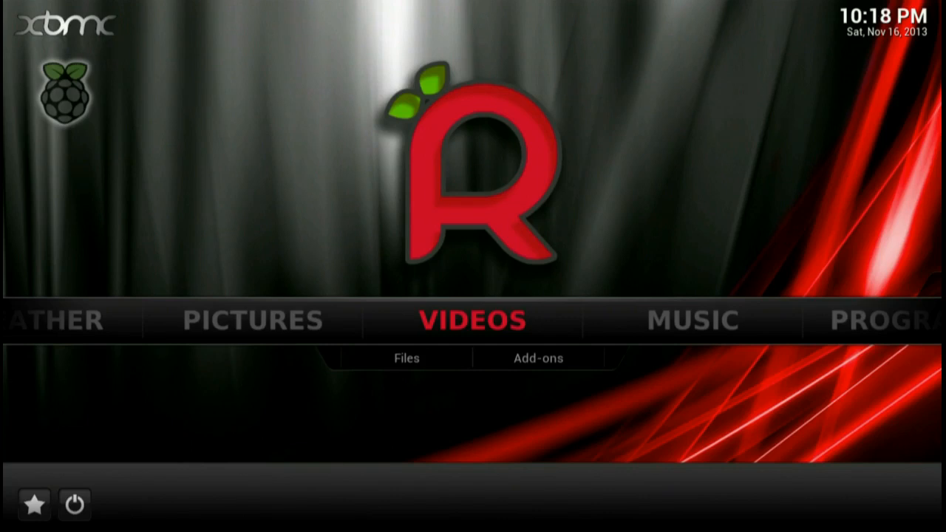
Select SYSTEM on the home menu and open System info showing IP 192.168.1.10
click(538, 358)
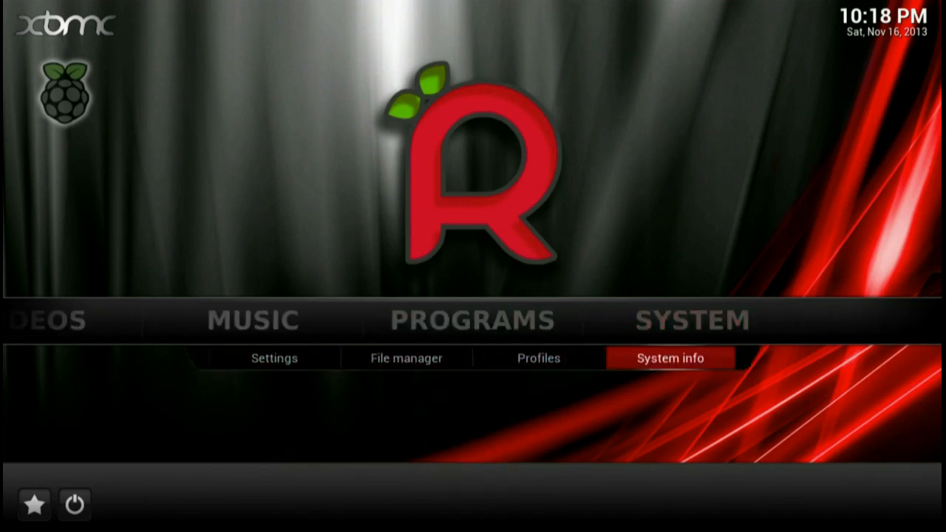
click(669, 357)
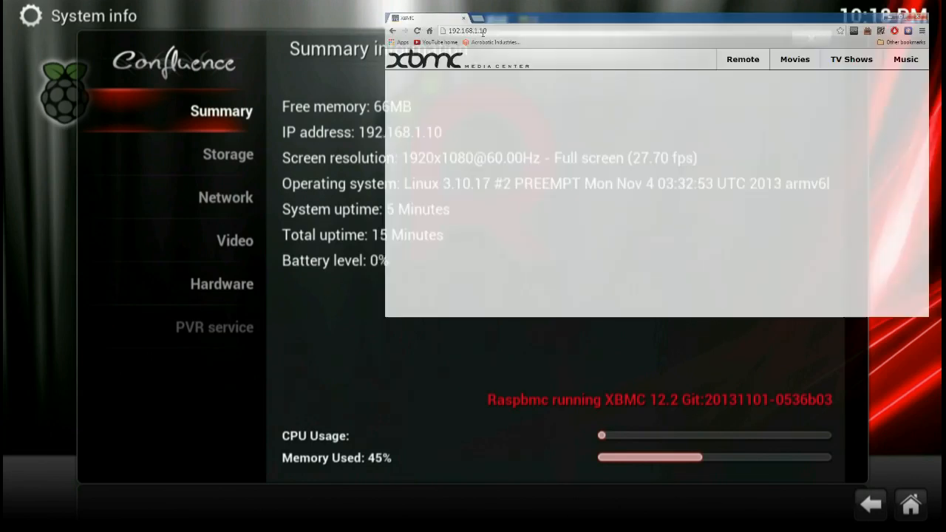
Show the web interface's Remote page for 192.168.1.10, then start a new browser tab
click(742, 59)
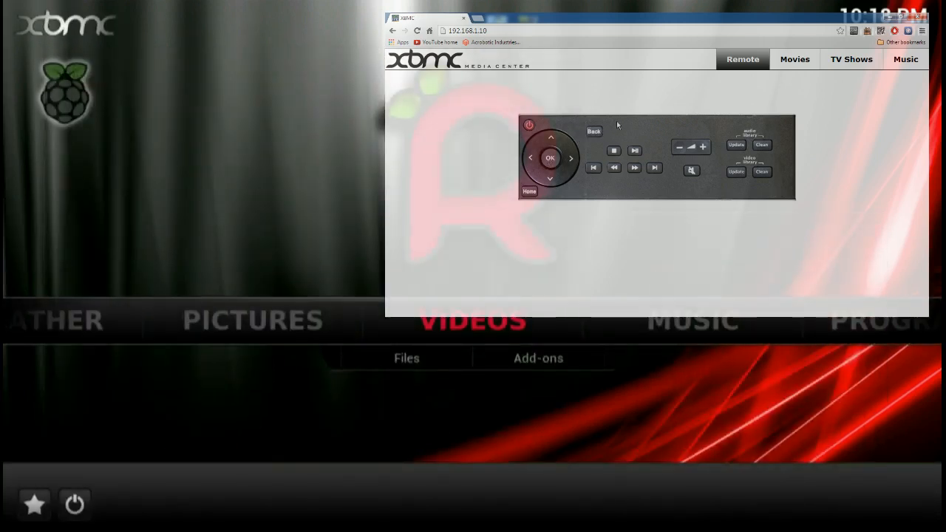
mouse_move(816, 120)
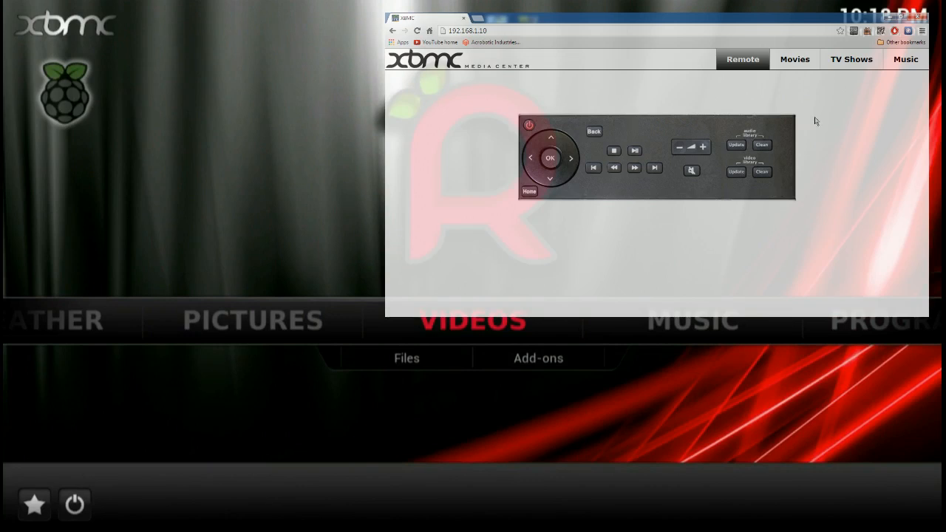
mouse_move(882, 101)
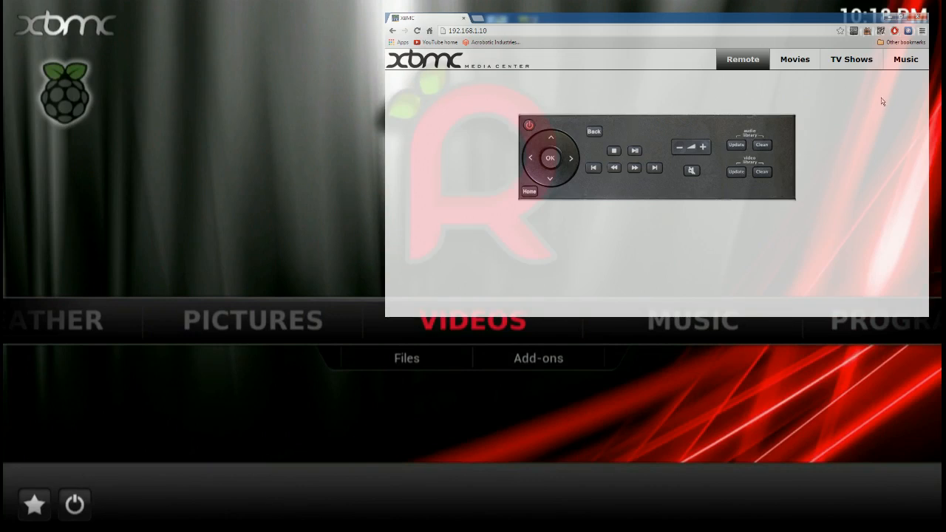
mouse_move(868, 37)
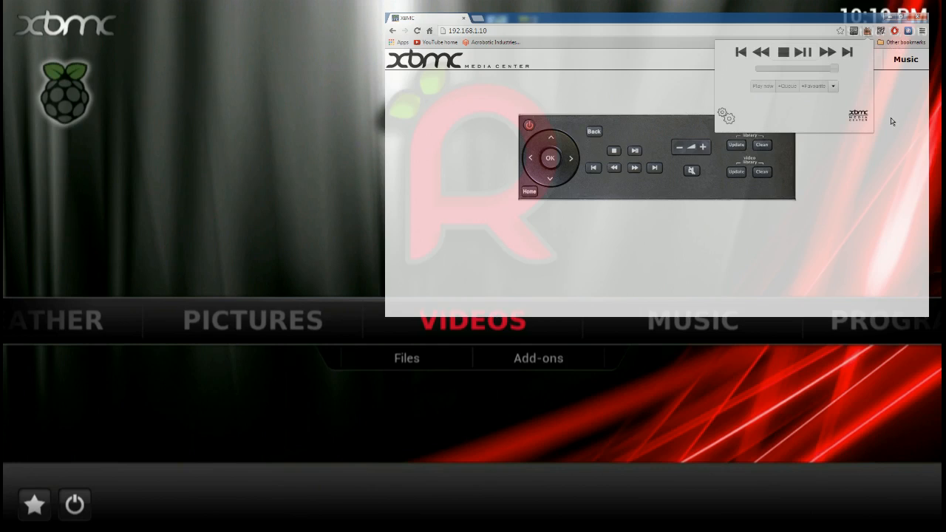
mouse_move(891, 159)
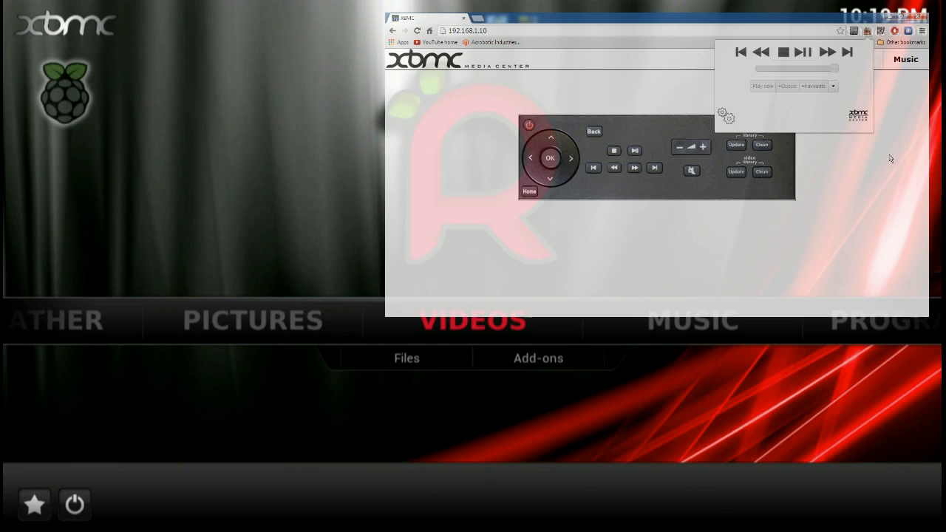
click(506, 18)
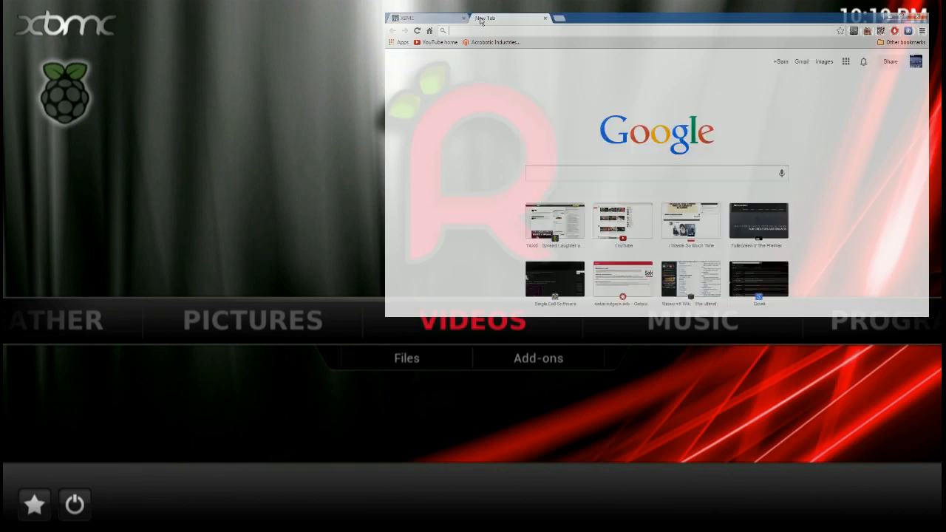
Find the Arduino Tutorial #12 video on YouTube and save extension host 192.168.1.10, port 80
click(440, 42)
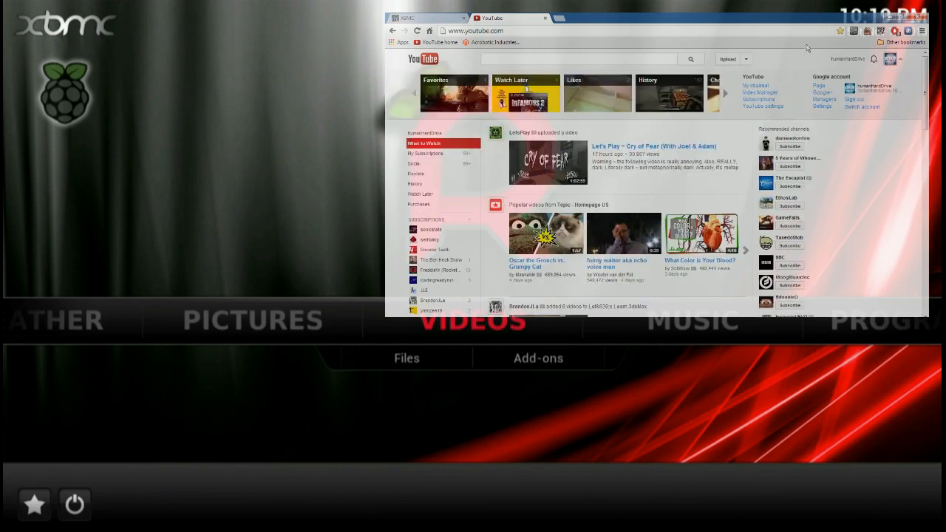
mouse_move(896, 233)
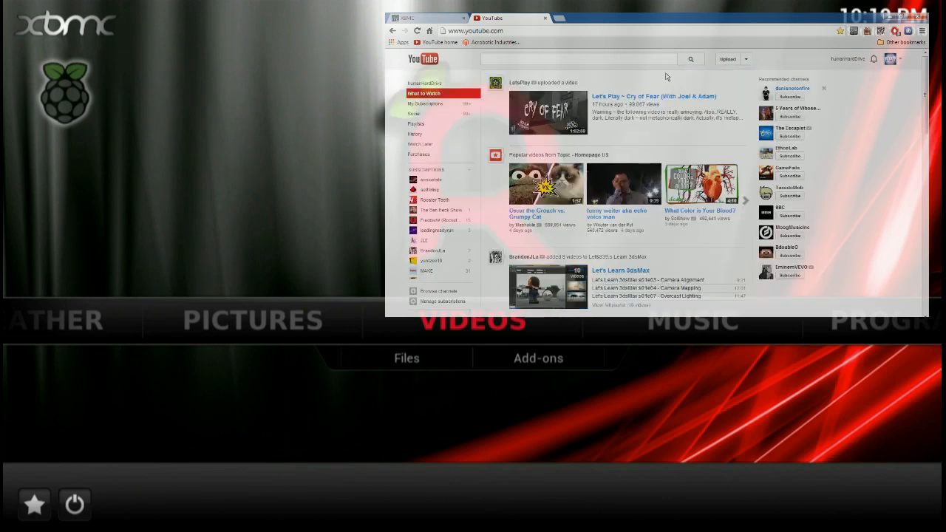
text(humn)
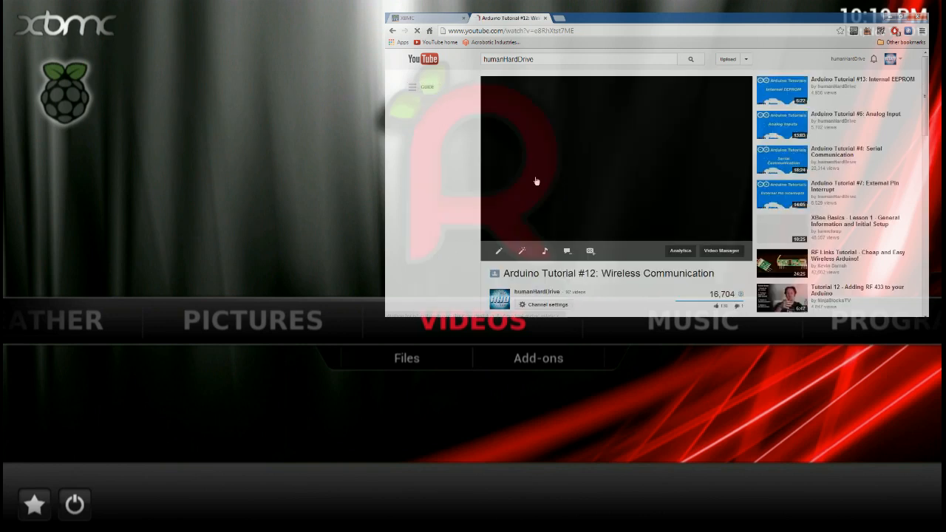
click(537, 182)
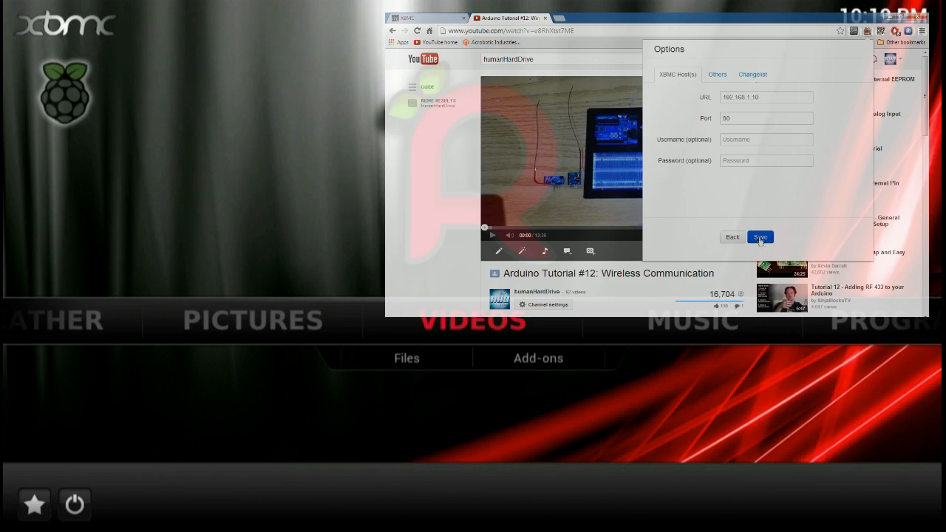
click(760, 236)
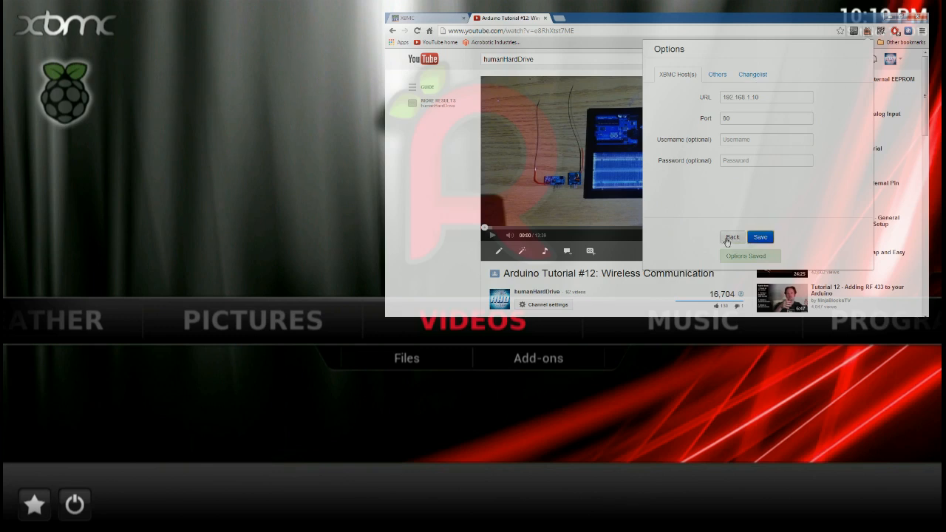
Leave the saved extension options and return to the XBMC home menu at Music
click(732, 237)
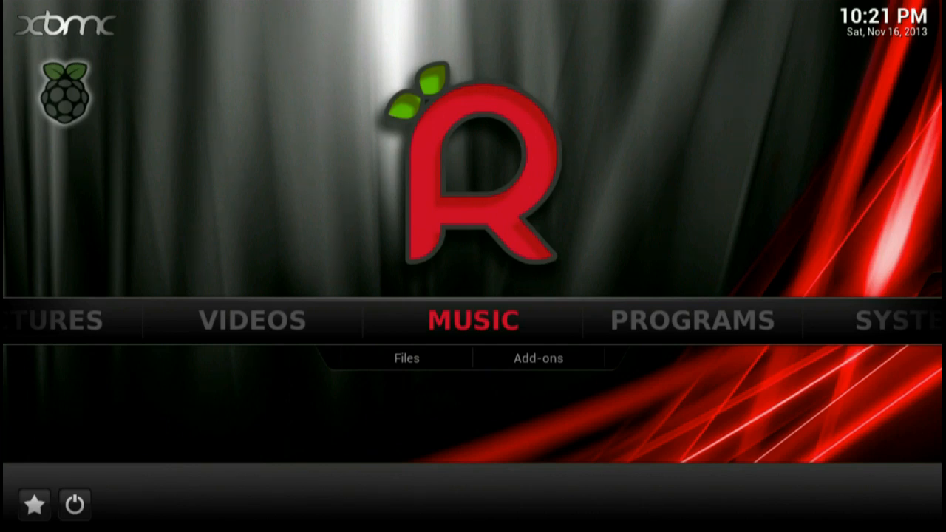
Under Music Files, open the TVMOBiLi.SAM-PC source and its Music folder
click(406, 358)
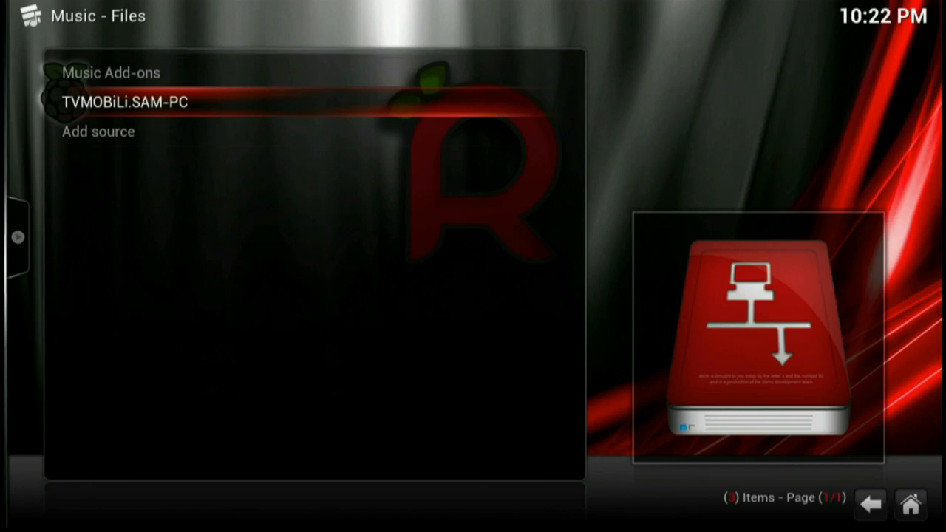
click(126, 102)
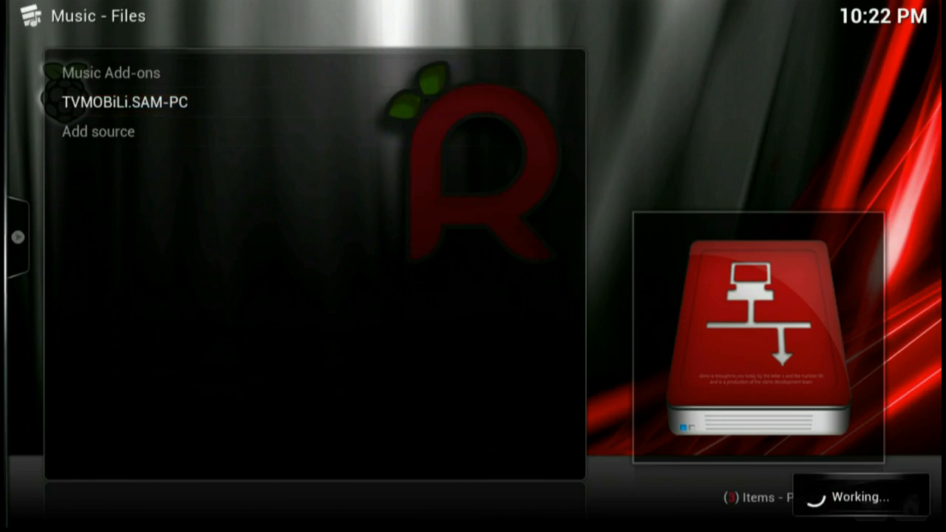
click(124, 101)
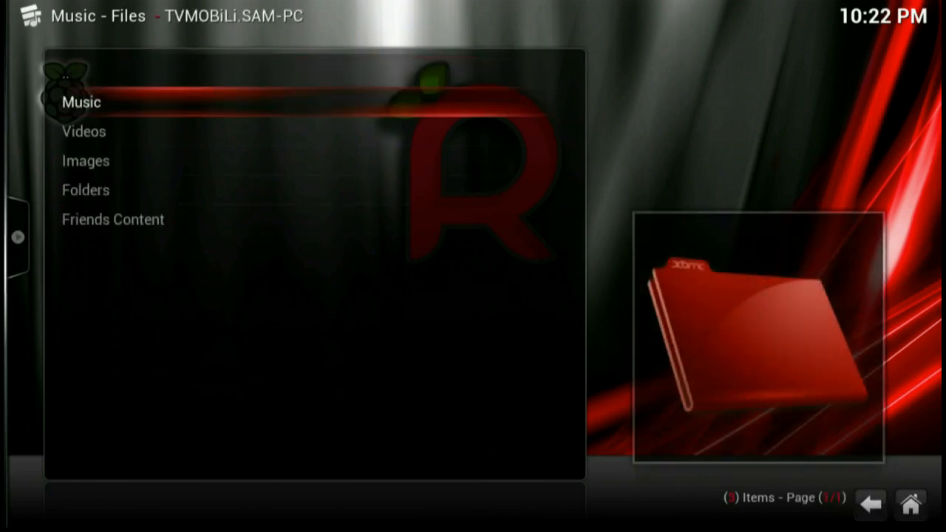
click(81, 102)
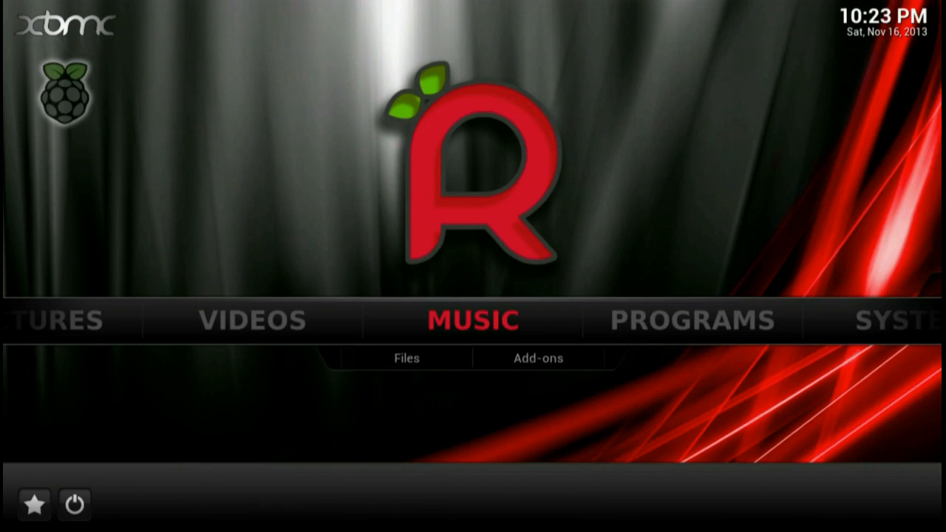
mouse_move(74, 504)
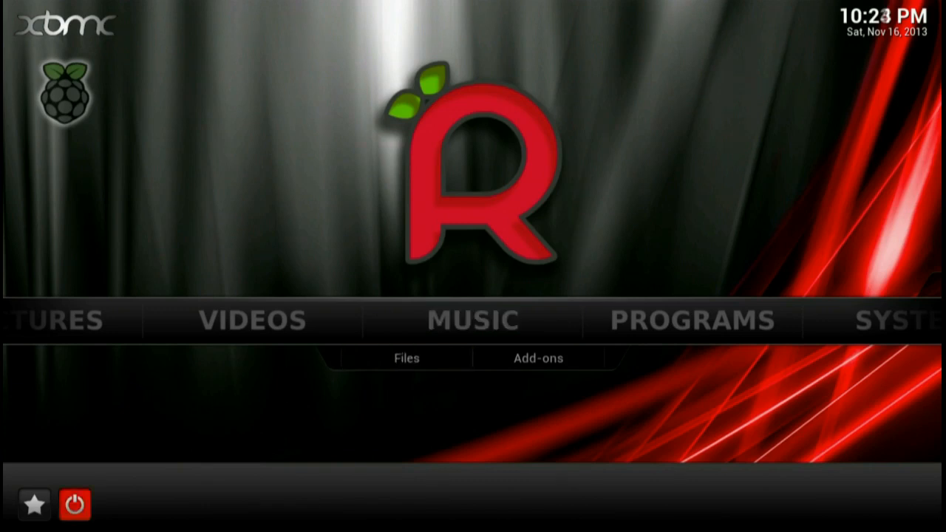
Use the red power button to exit XBMC, then reopen the Exit, Power off, timer and Reboot menu
click(74, 505)
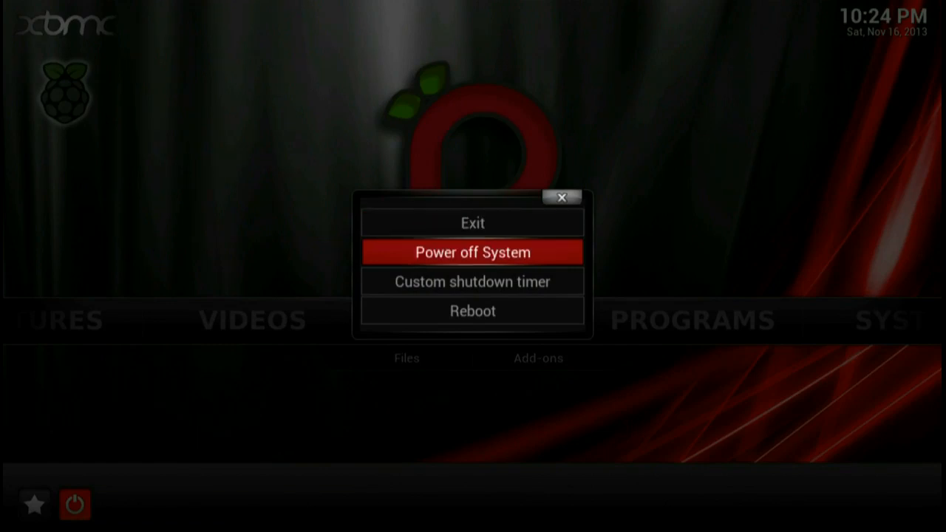
click(562, 198)
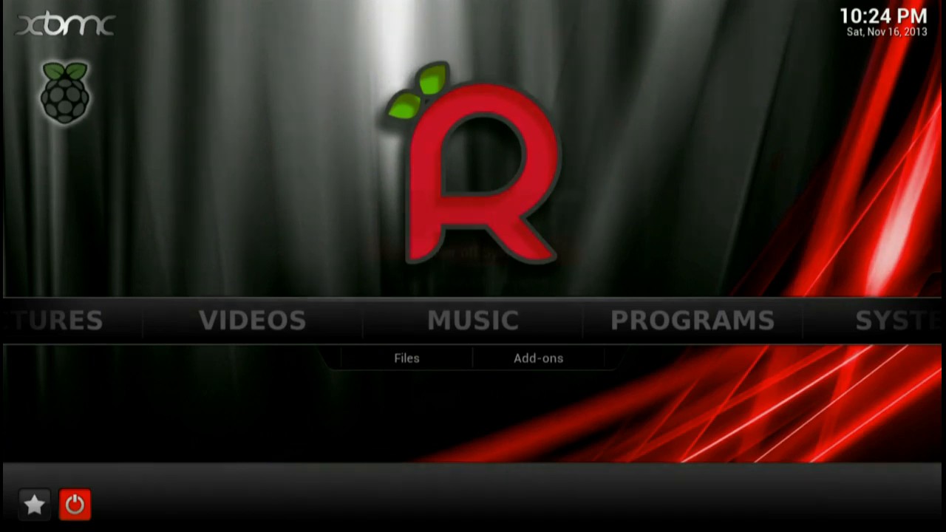
click(74, 505)
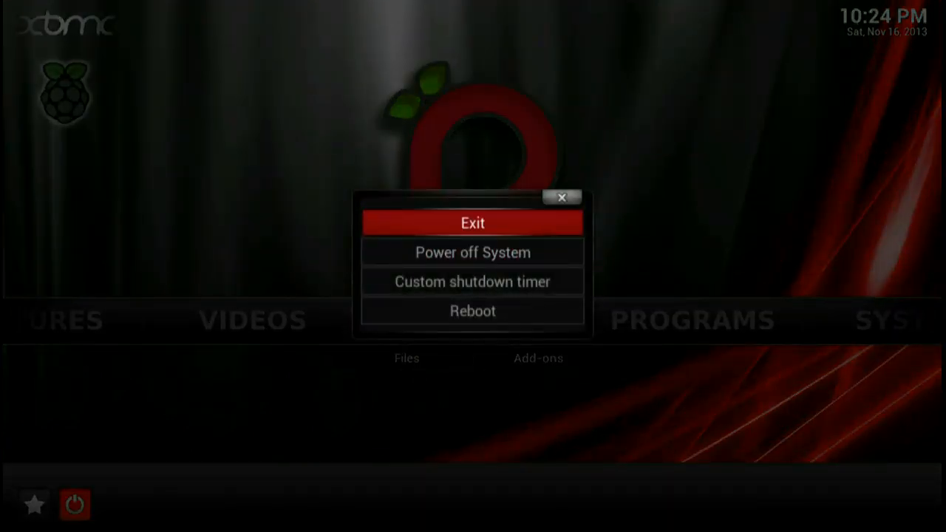